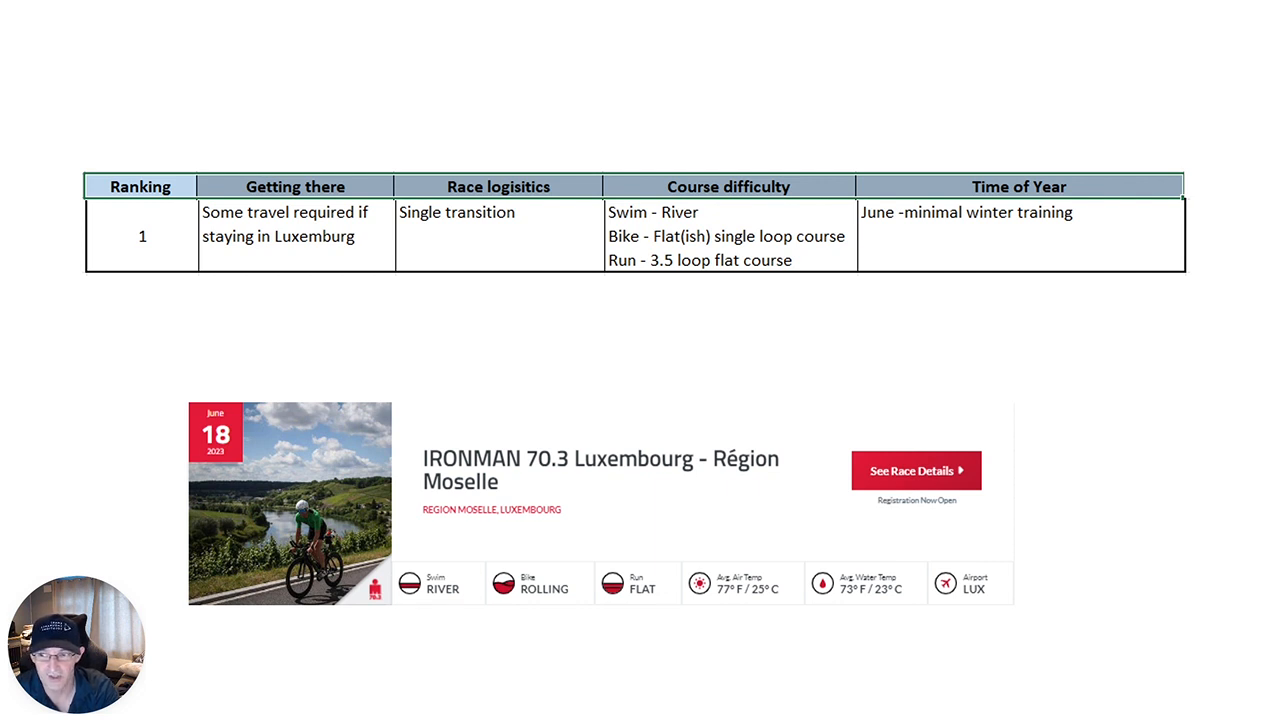
pyautogui.moveTo(12, 292)
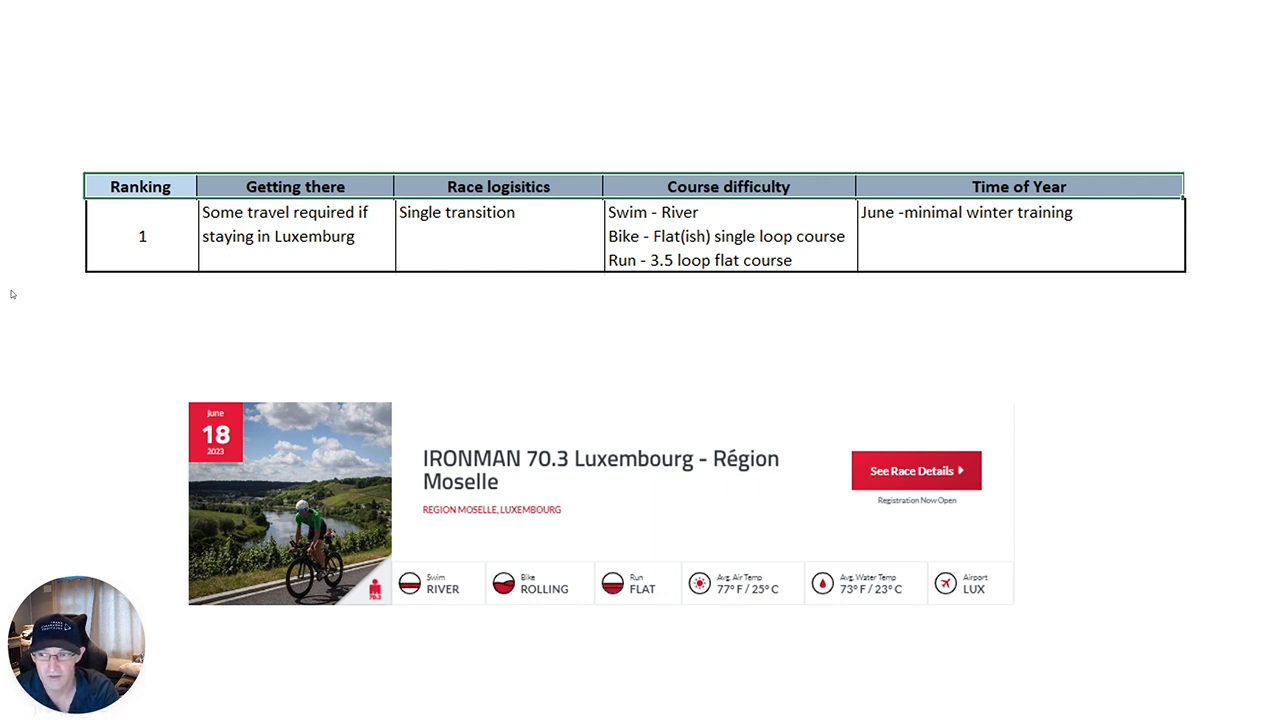